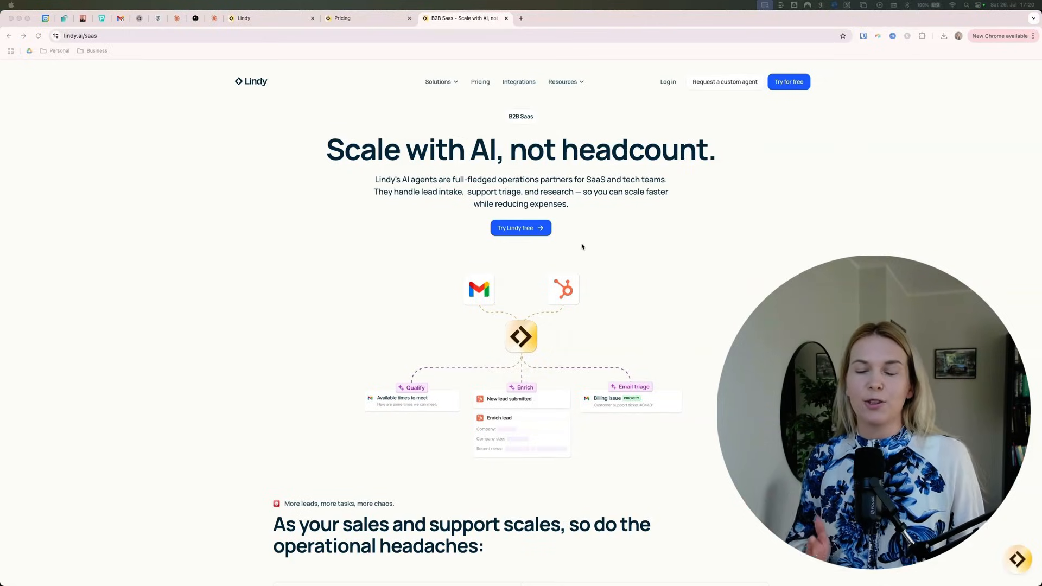
mouse_move(319, 91)
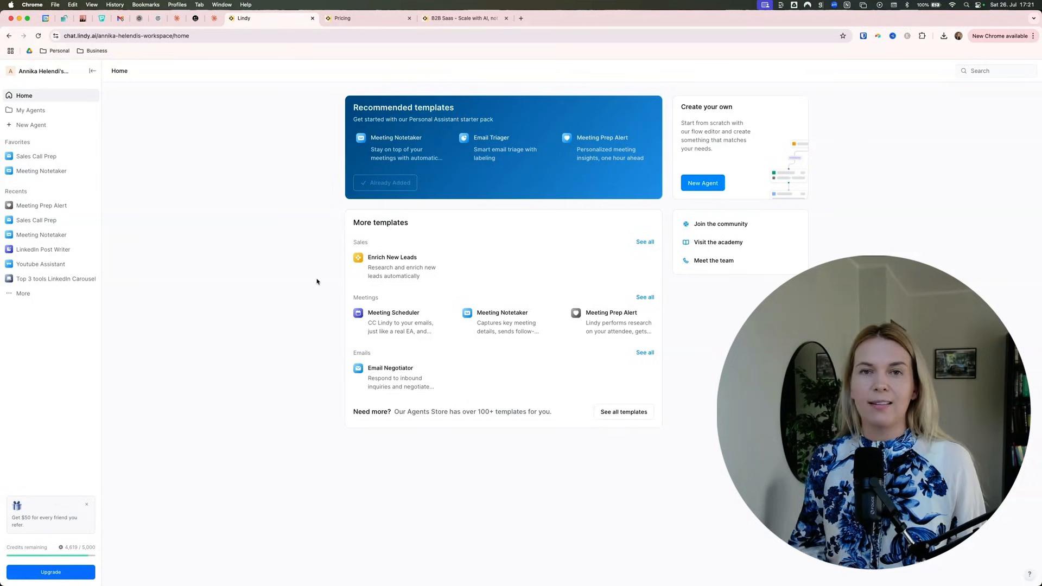
- Switch to the Lindy workspace tab to show the Home dashboard with templates
click(365, 18)
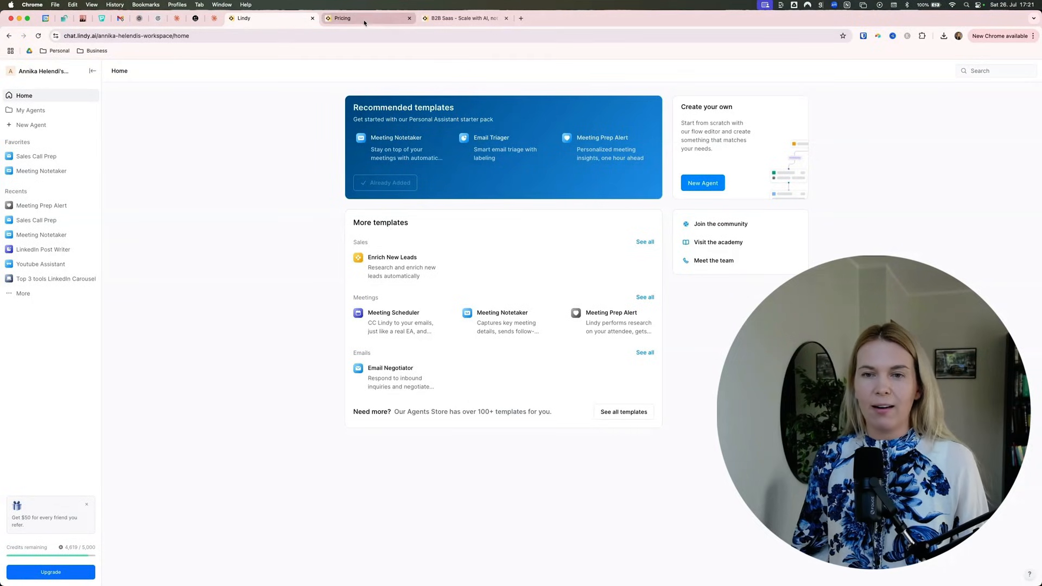
click(364, 17)
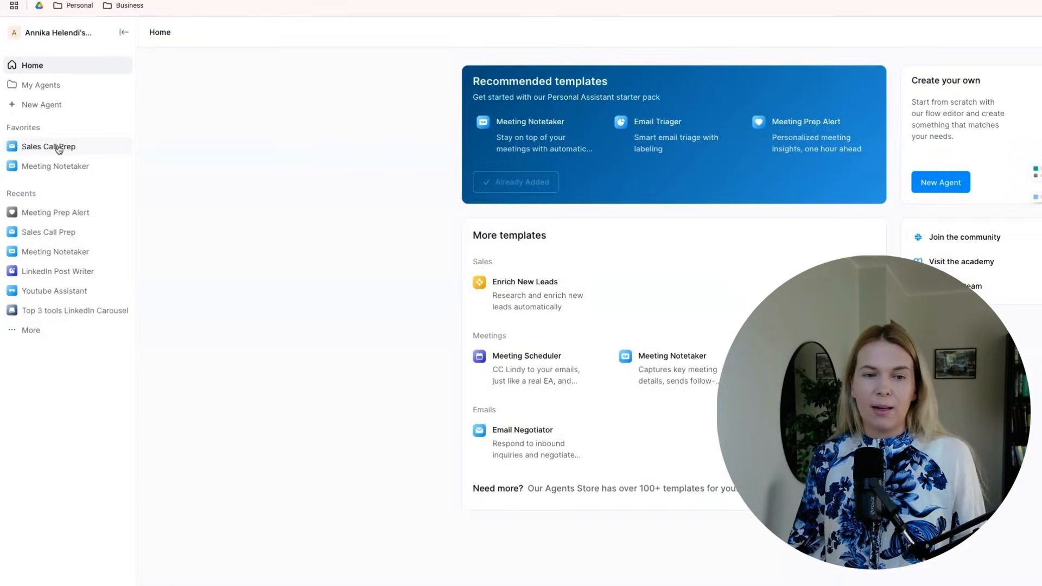
- Open the Sales Call Prep agent from Favorites to see its Slack briefing greeting
click(48, 146)
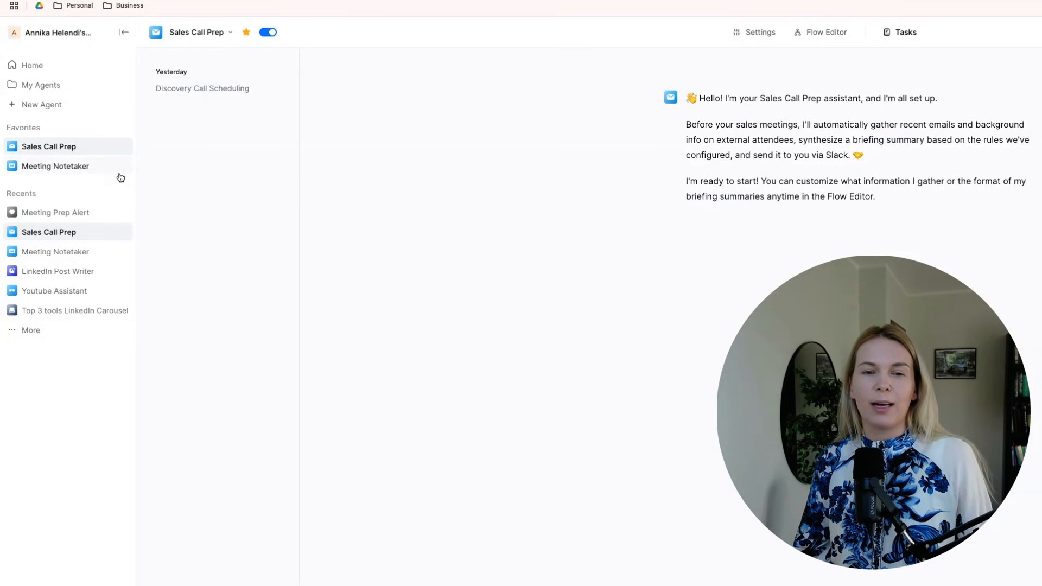
mouse_move(410, 165)
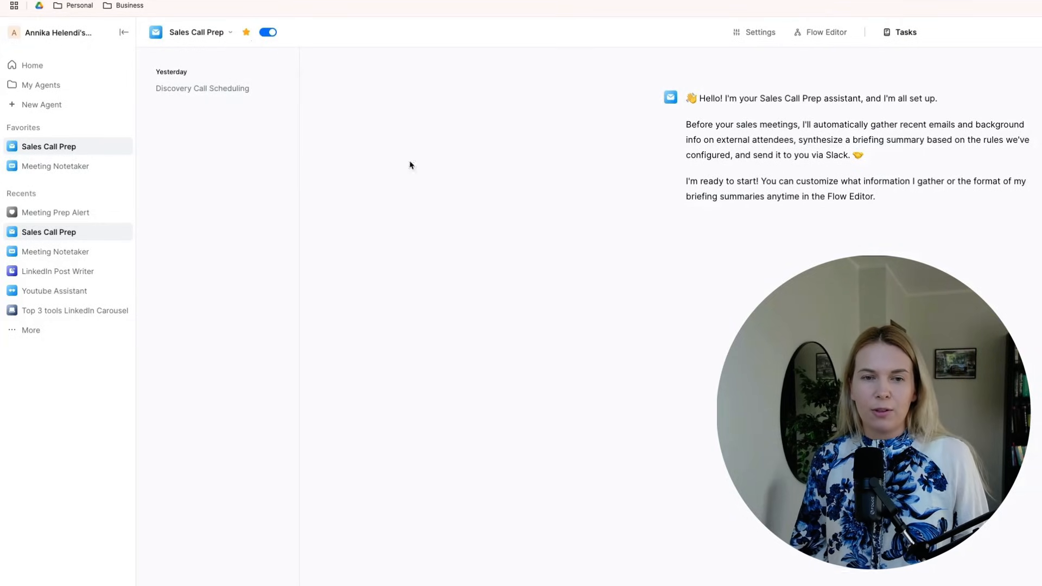
mouse_move(456, 195)
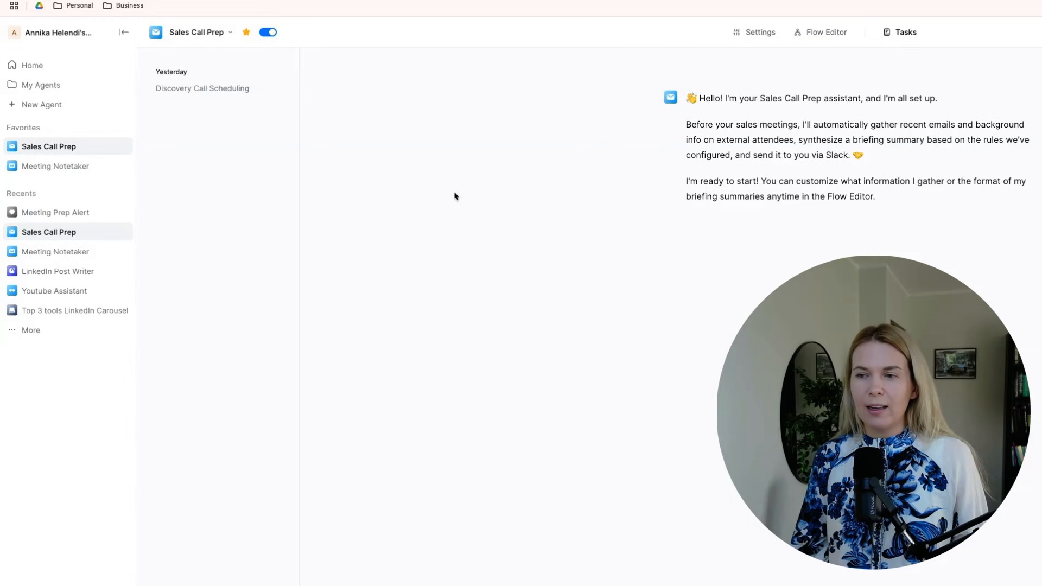
- Inspect the Sales Call Prep flow and its trigger, then return Home
click(826, 32)
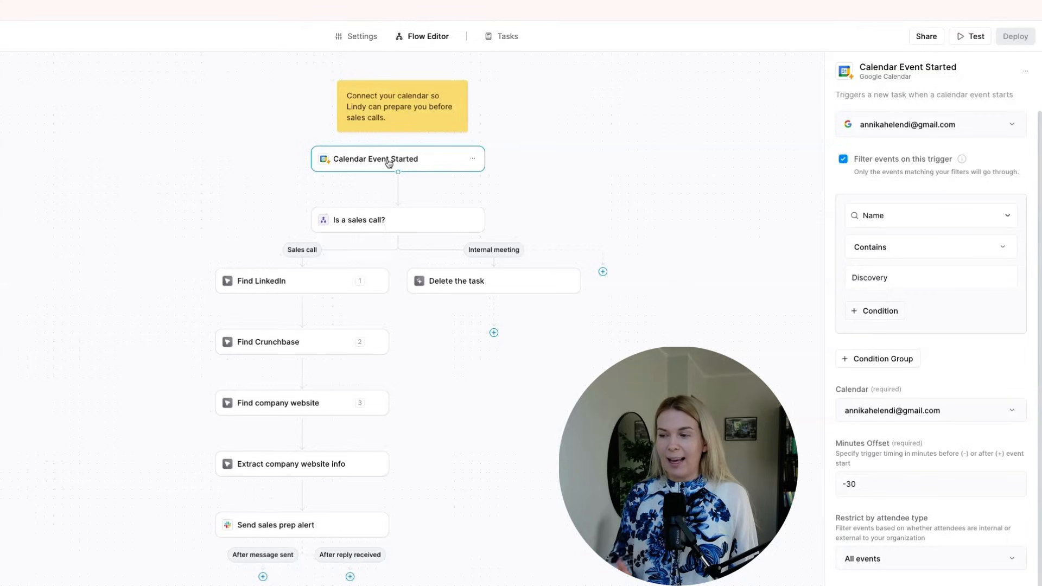
mouse_move(818, 165)
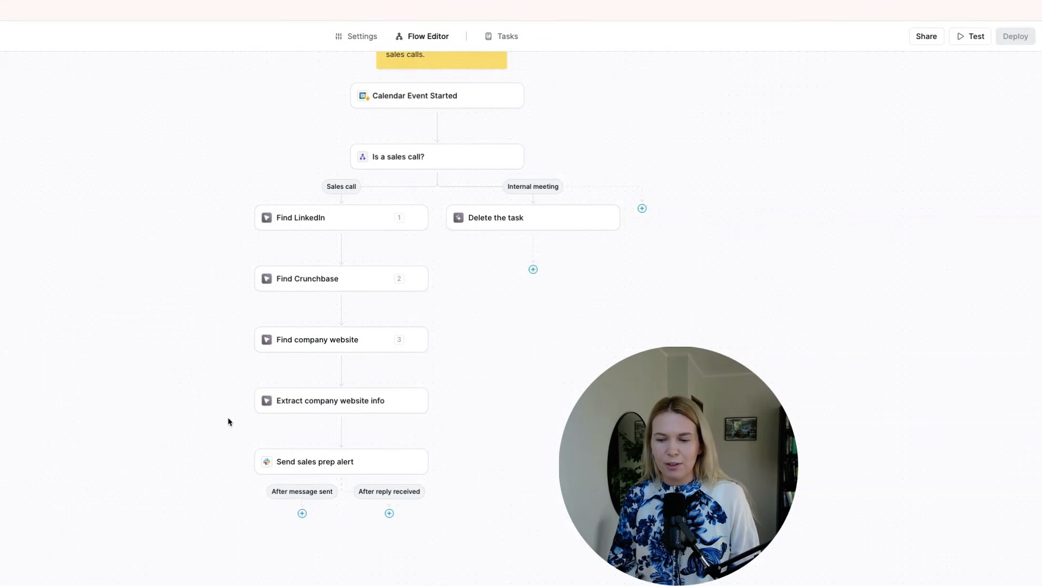
click(345, 474)
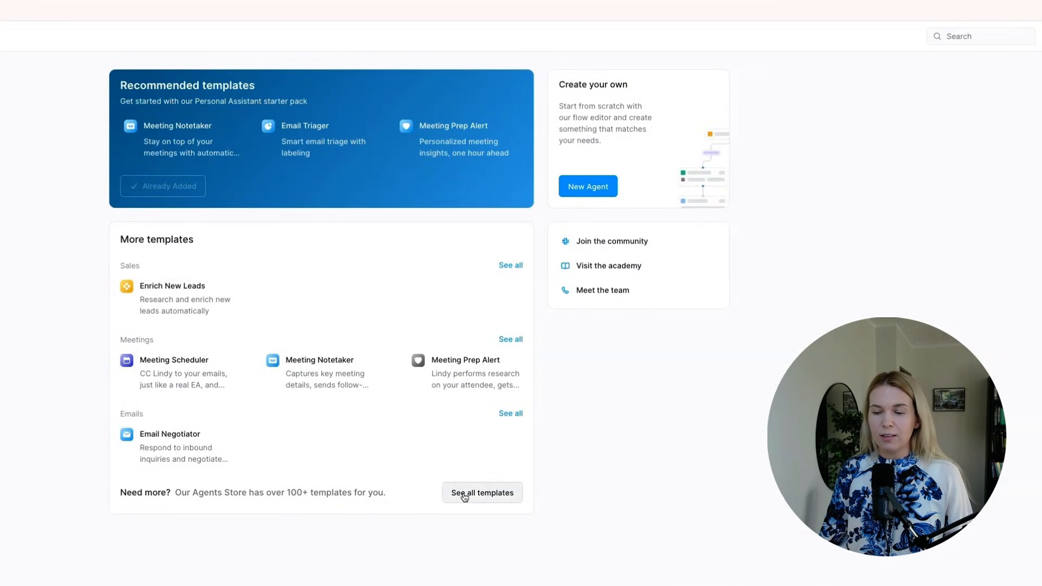
- Browse the full template library and Meeting Notetaker flow, then scroll All Agents
click(481, 492)
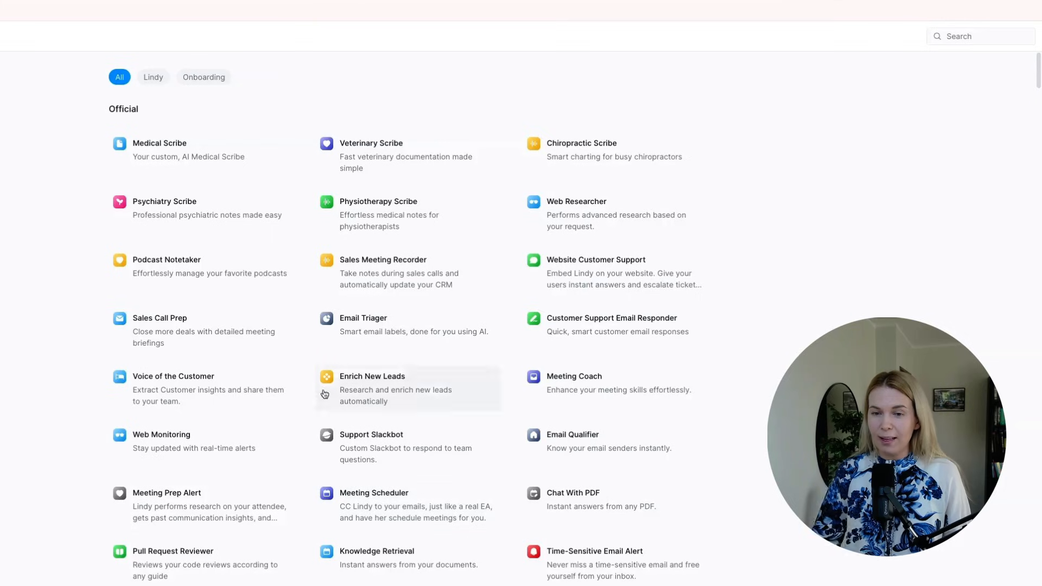
scroll(down, 3)
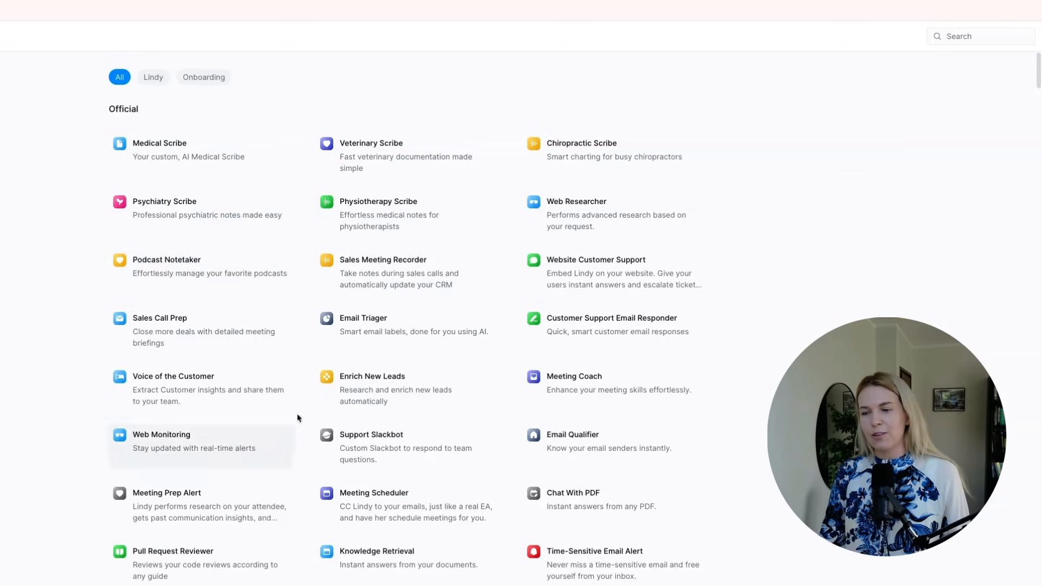
scroll(down, 3)
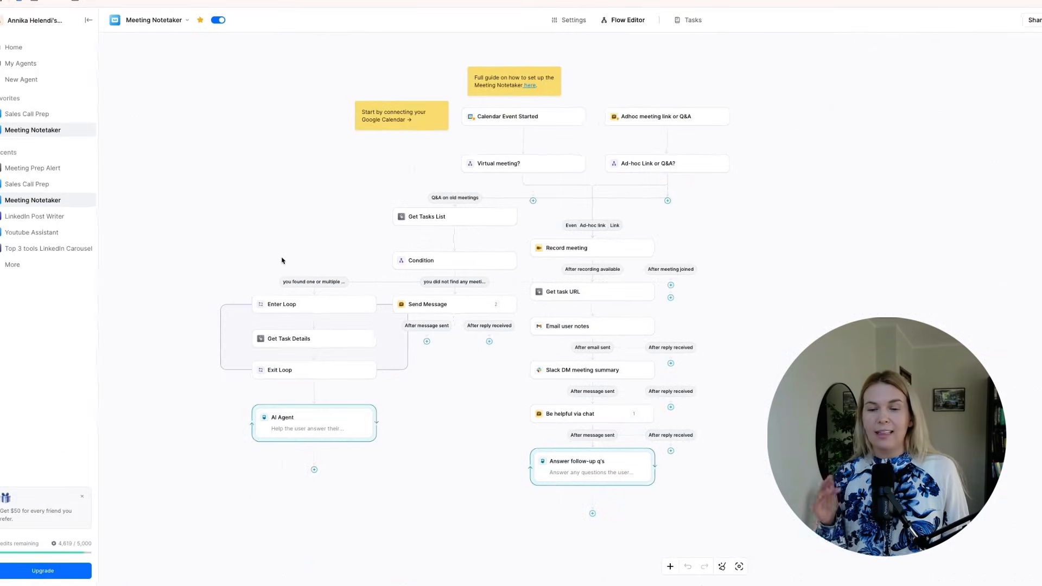
mouse_move(604, 177)
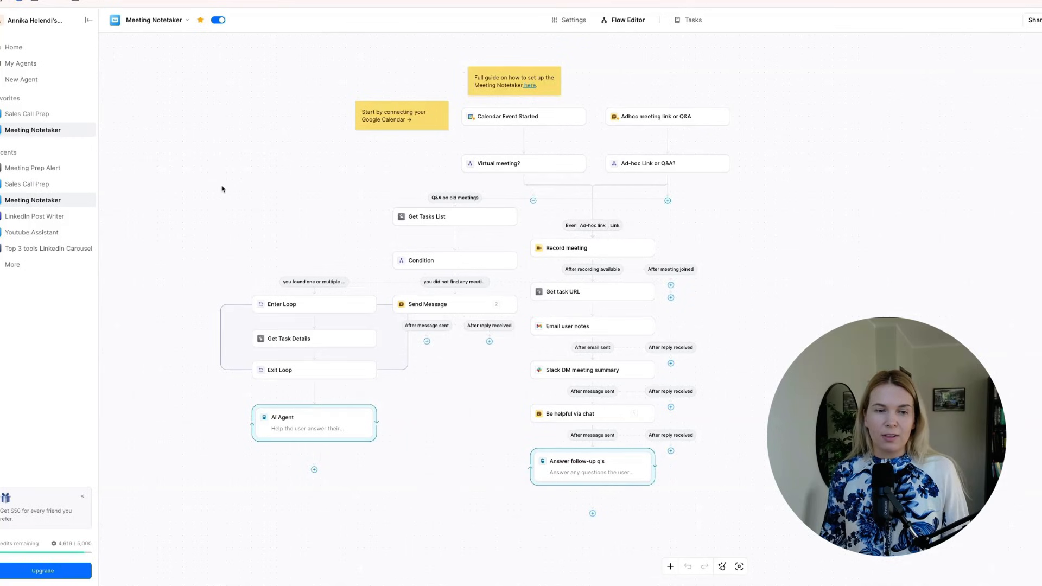
click(13, 47)
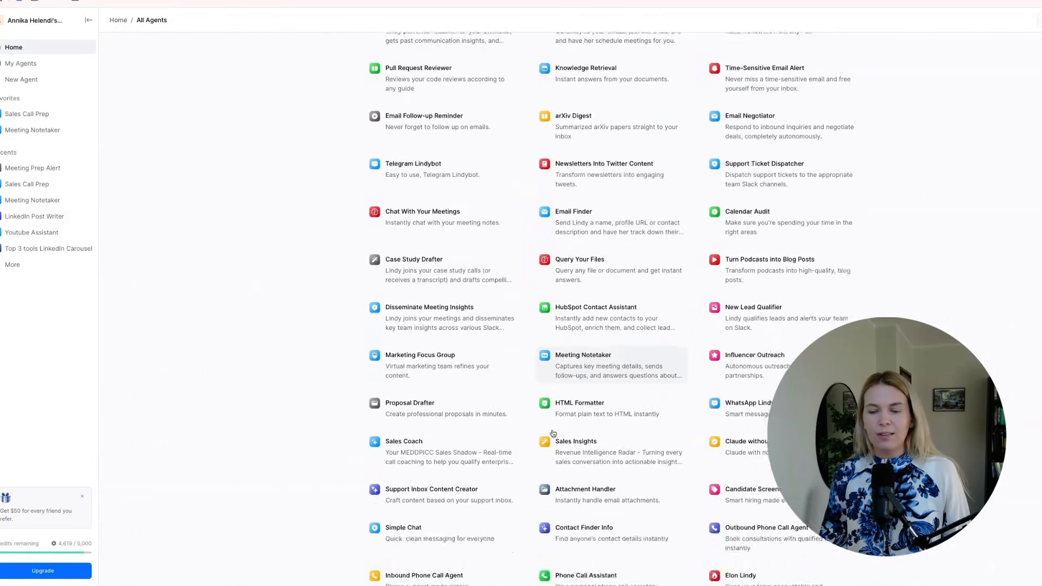
scroll(down, 3)
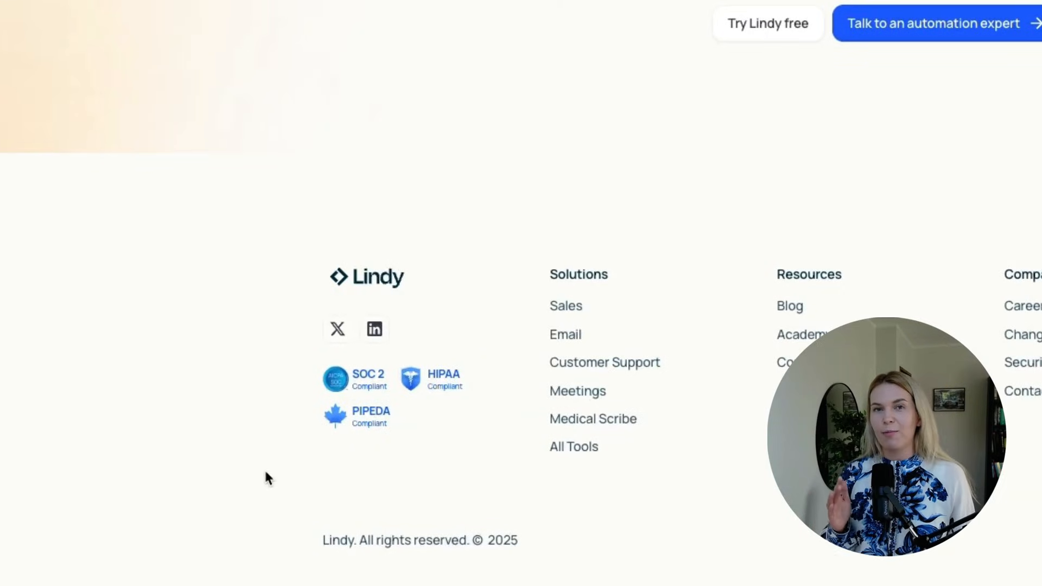
mouse_move(339, 442)
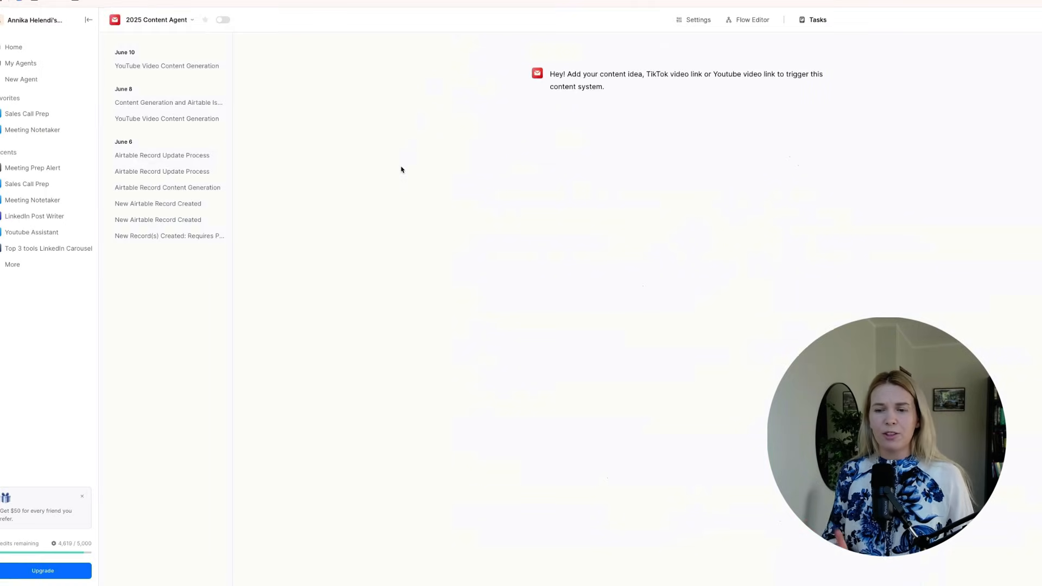
mouse_move(346, 71)
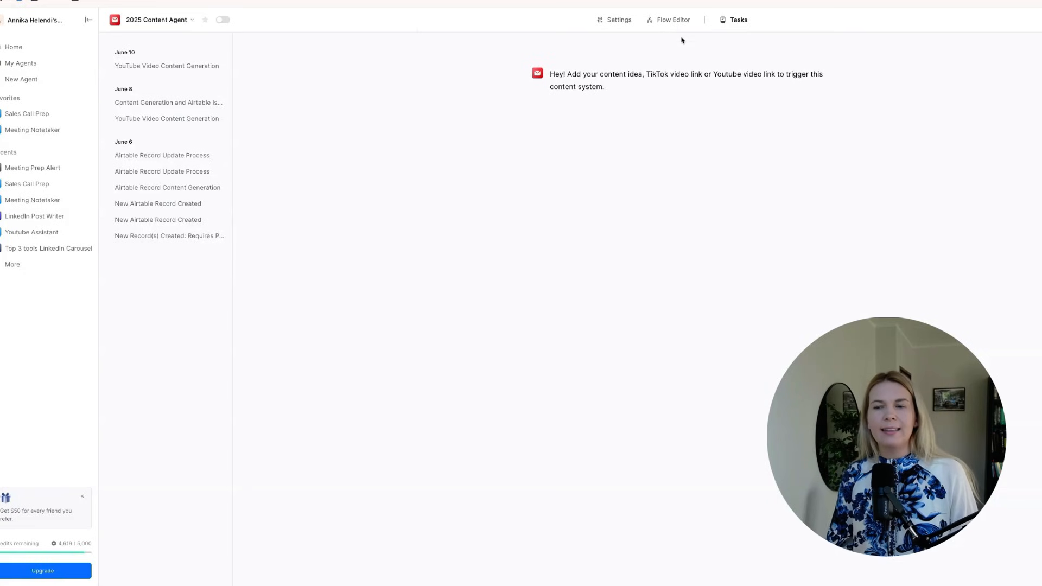
- View the 2025 Content Agent flow and its Youtube content repurposing node
click(672, 19)
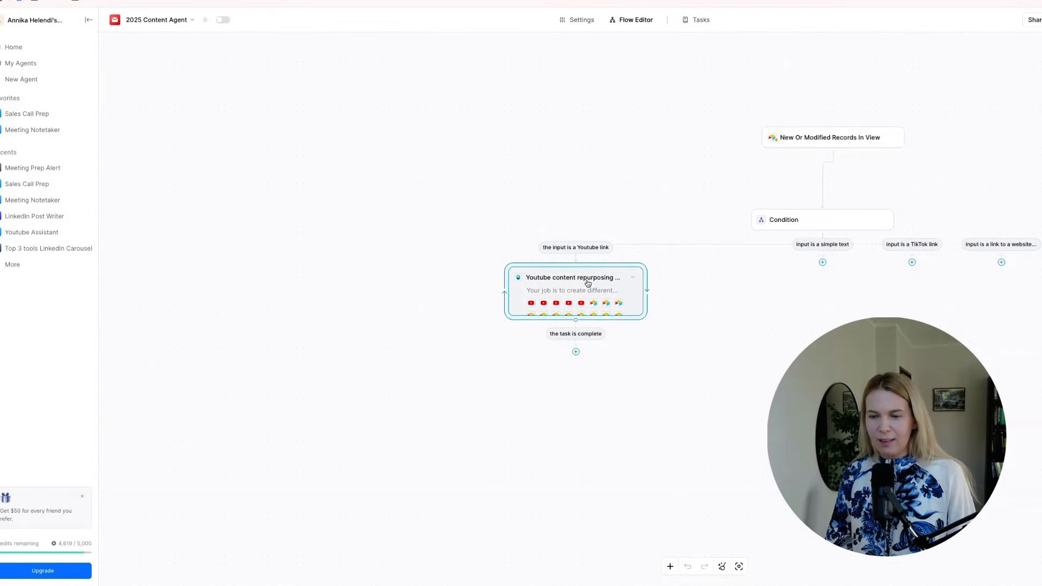
click(701, 19)
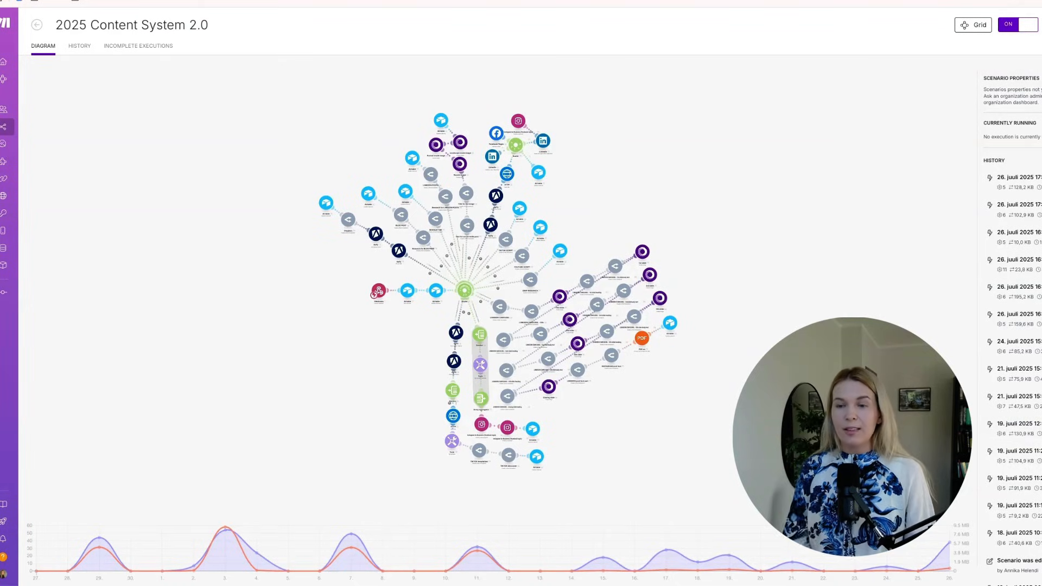
mouse_move(634, 169)
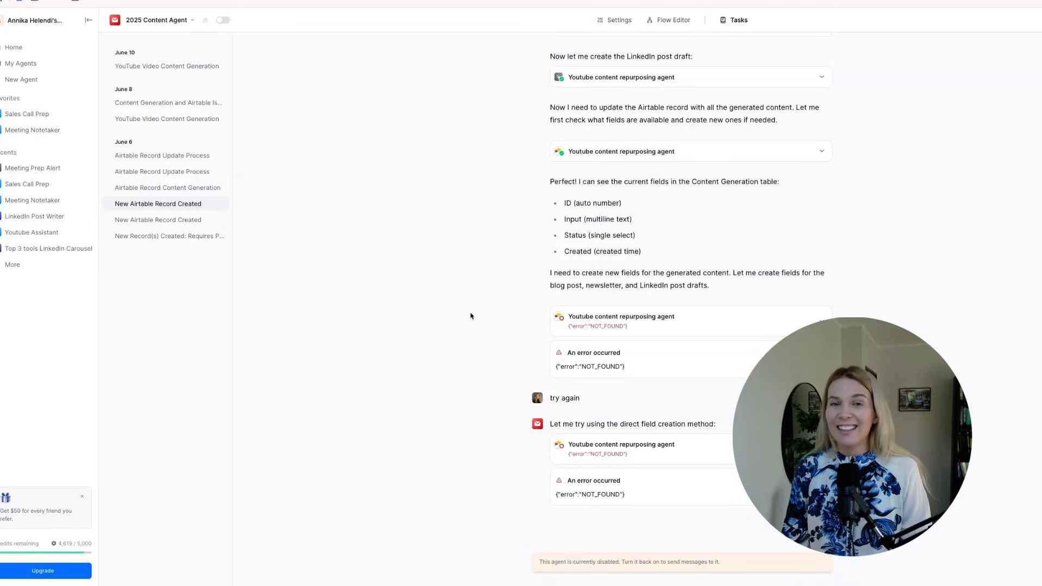
- Open the Youtube Assistant agent to see its Perform research step prompt
click(32, 231)
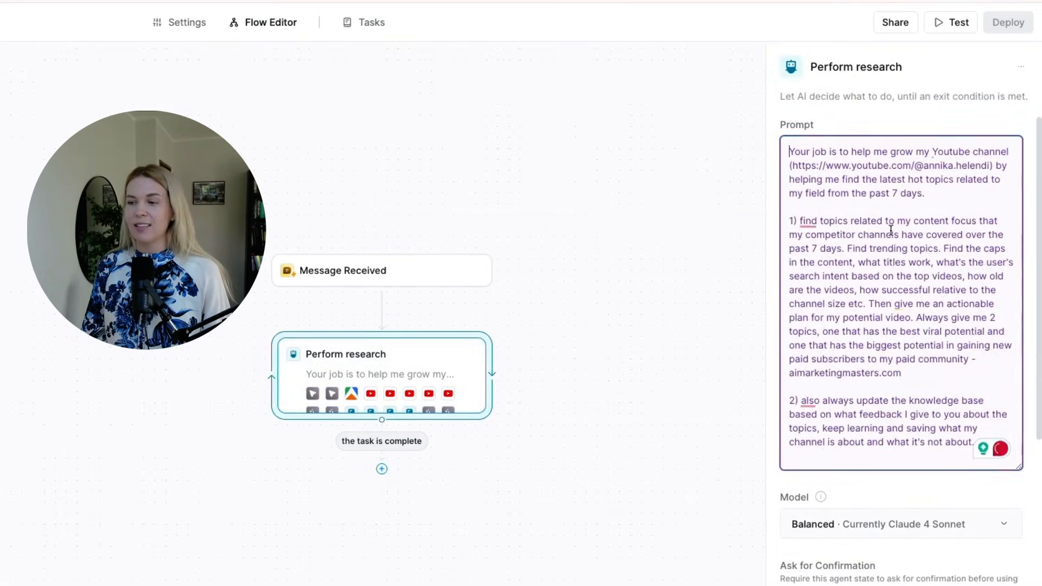
- Scroll the Perform research skills list to Apify, Knowledge Base and Notion
scroll(down, 3)
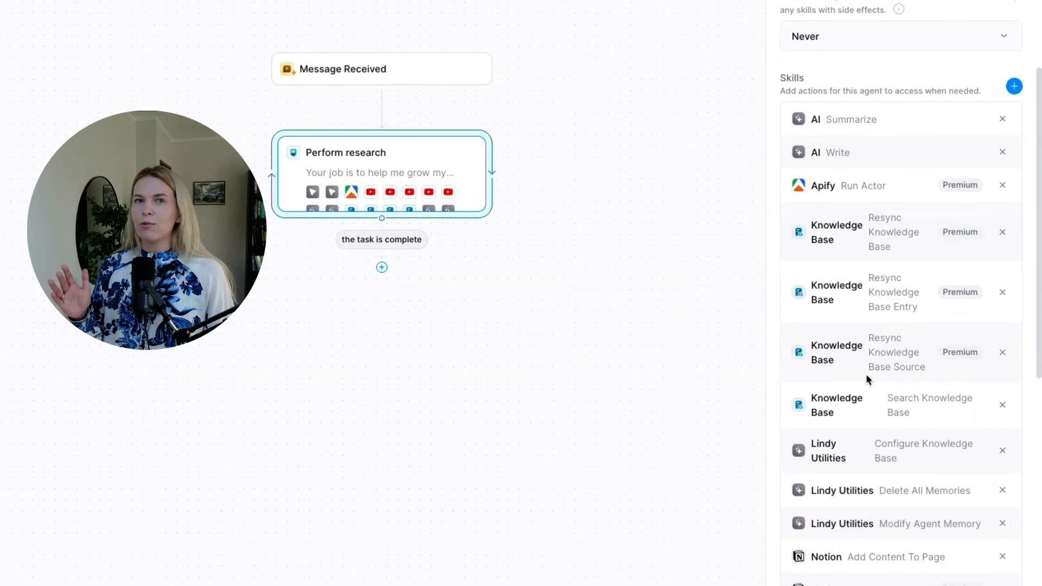
mouse_move(675, 347)
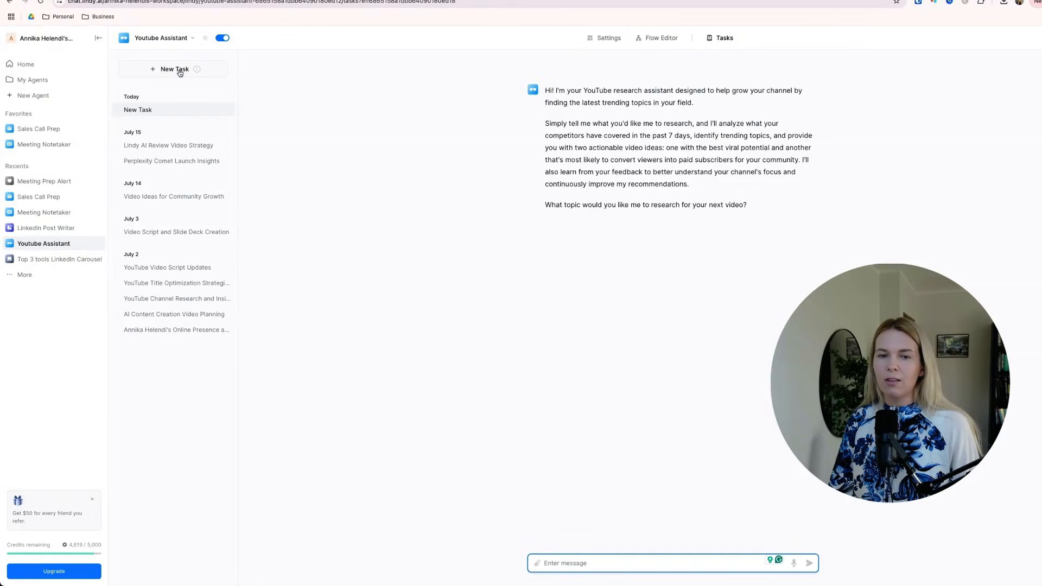
mouse_move(376, 178)
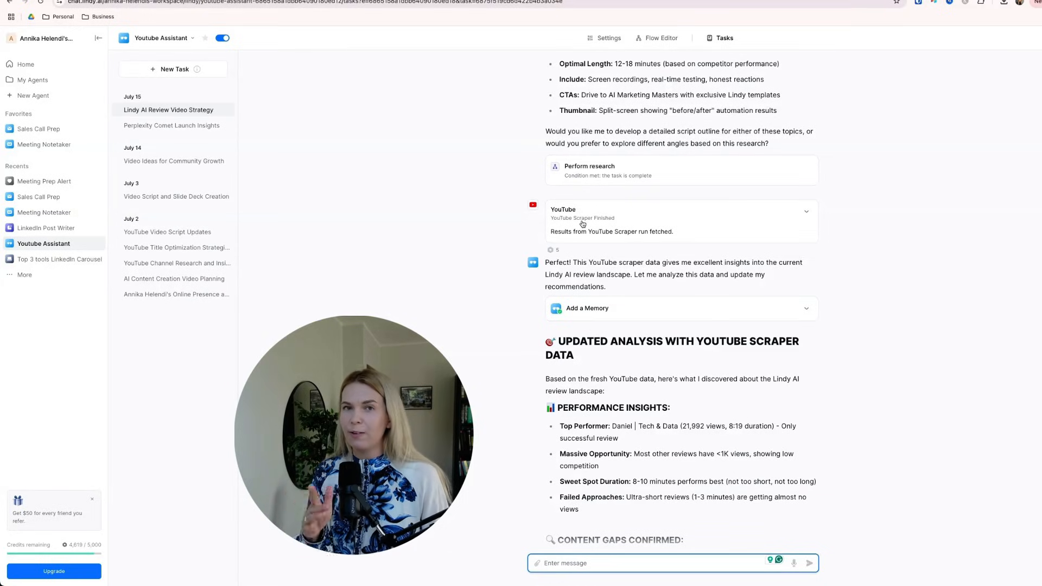
- Scroll the Perform research panel down to its Skills list
scroll(down, 3)
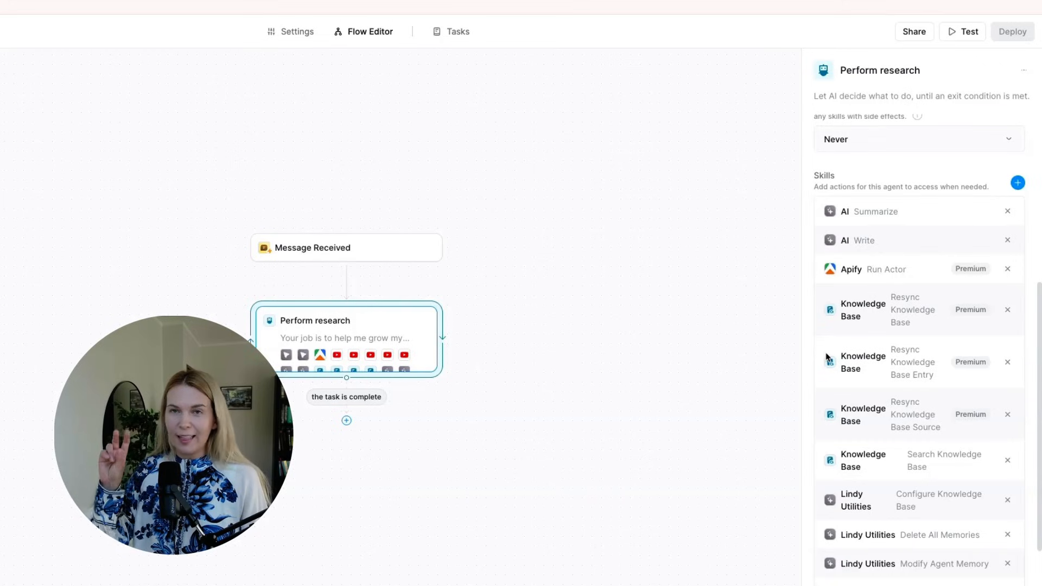
- Scroll through the Notion skills and the research output's production recommendations
scroll(down, 3)
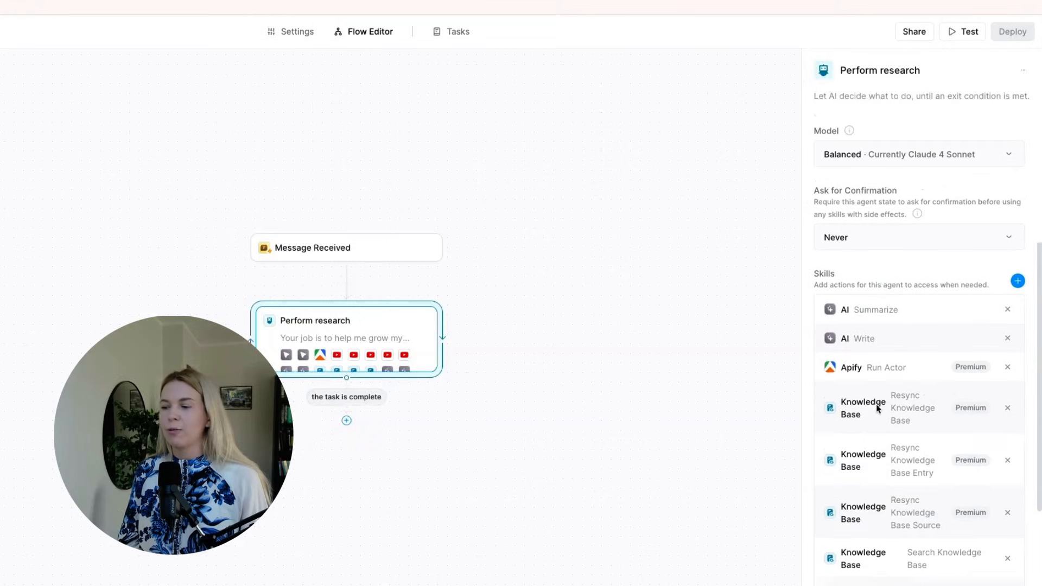
scroll(down, 3)
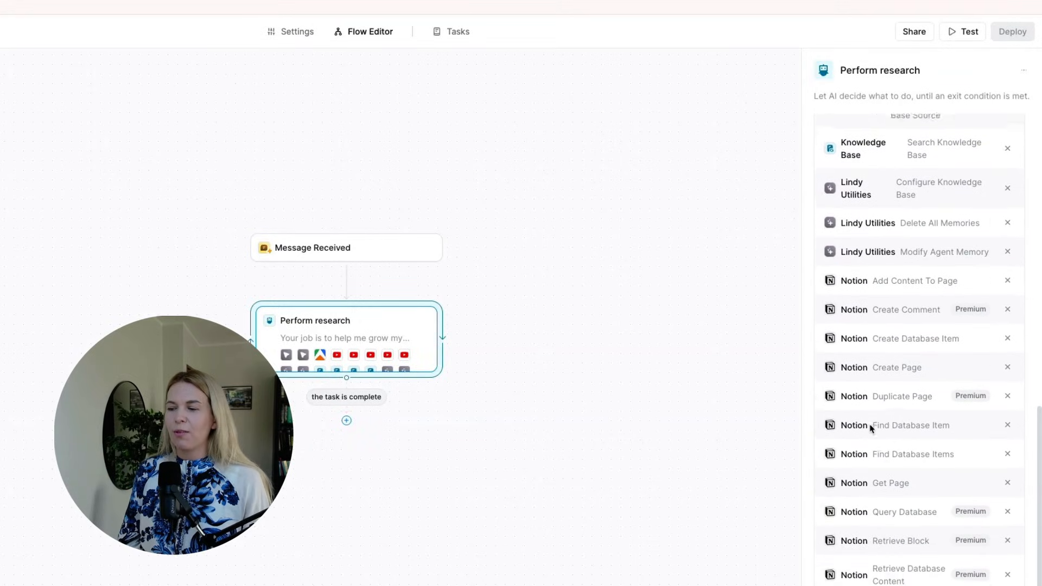
scroll(down, 3)
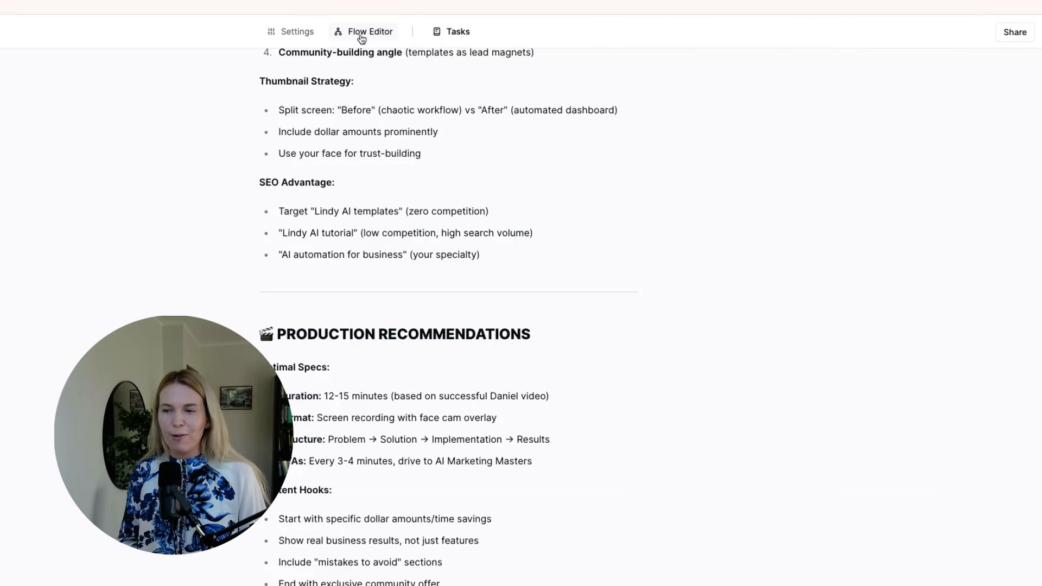
- Open All Agents to browse templates like Medical Scribe and Web Researcher
click(370, 31)
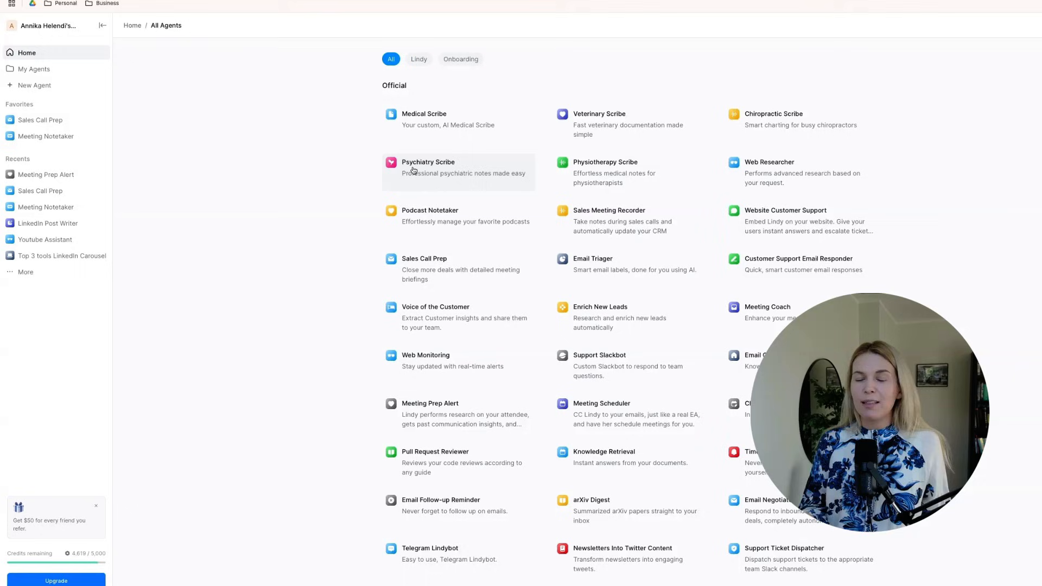
scroll(down, 3)
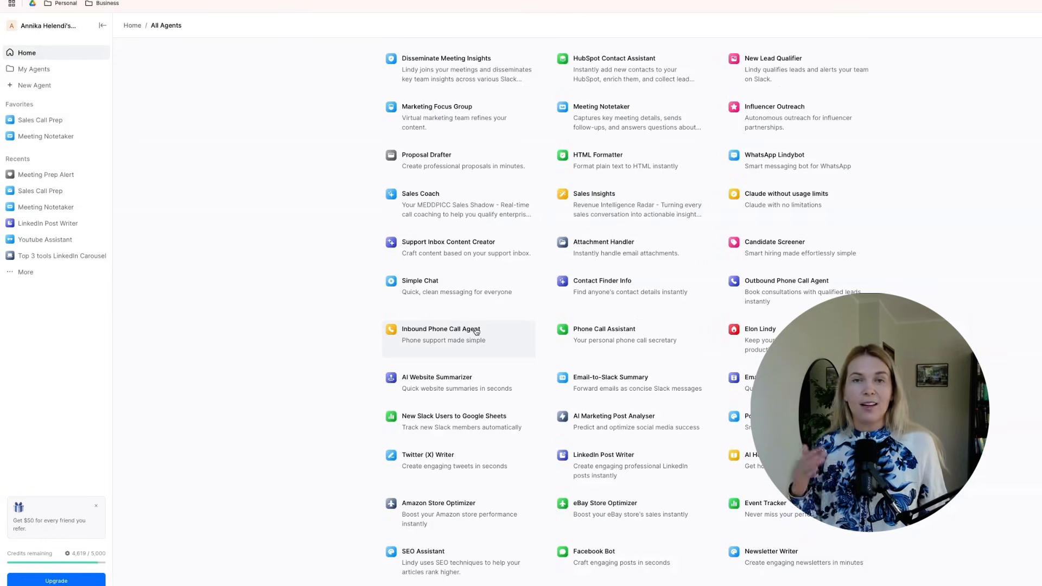
scroll(down, 3)
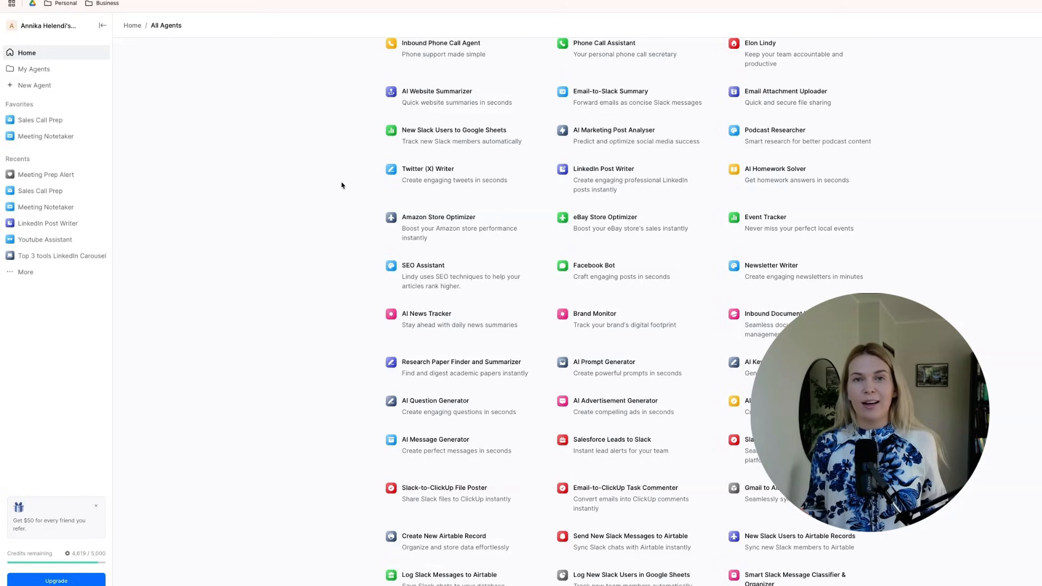
mouse_move(446, 232)
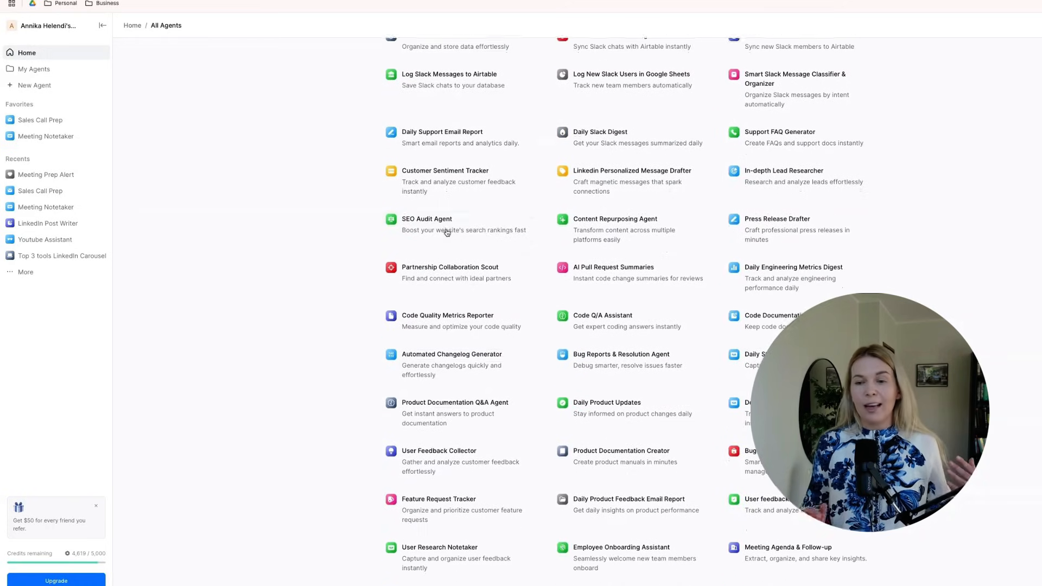
scroll(down, 3)
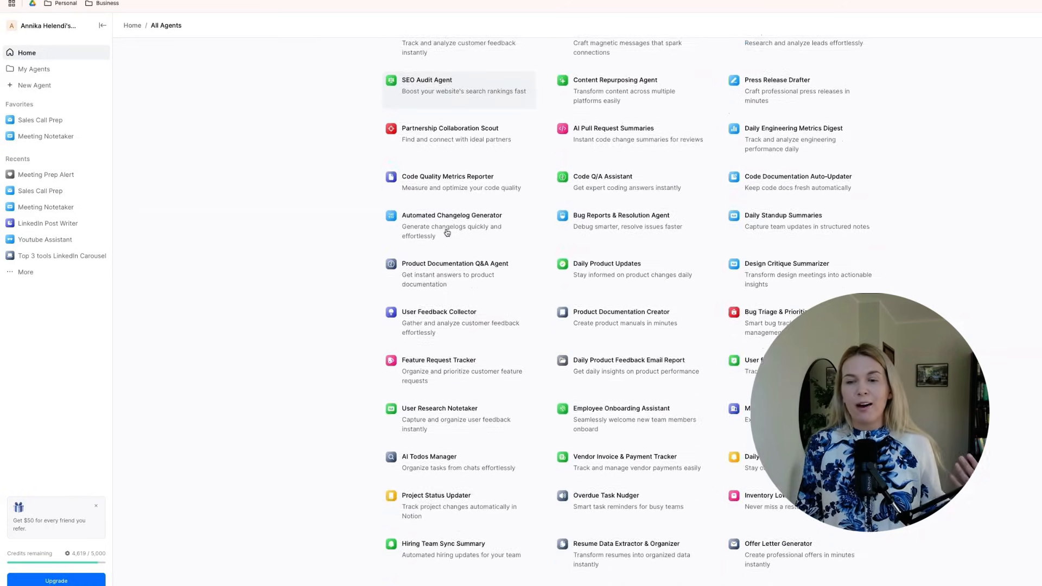